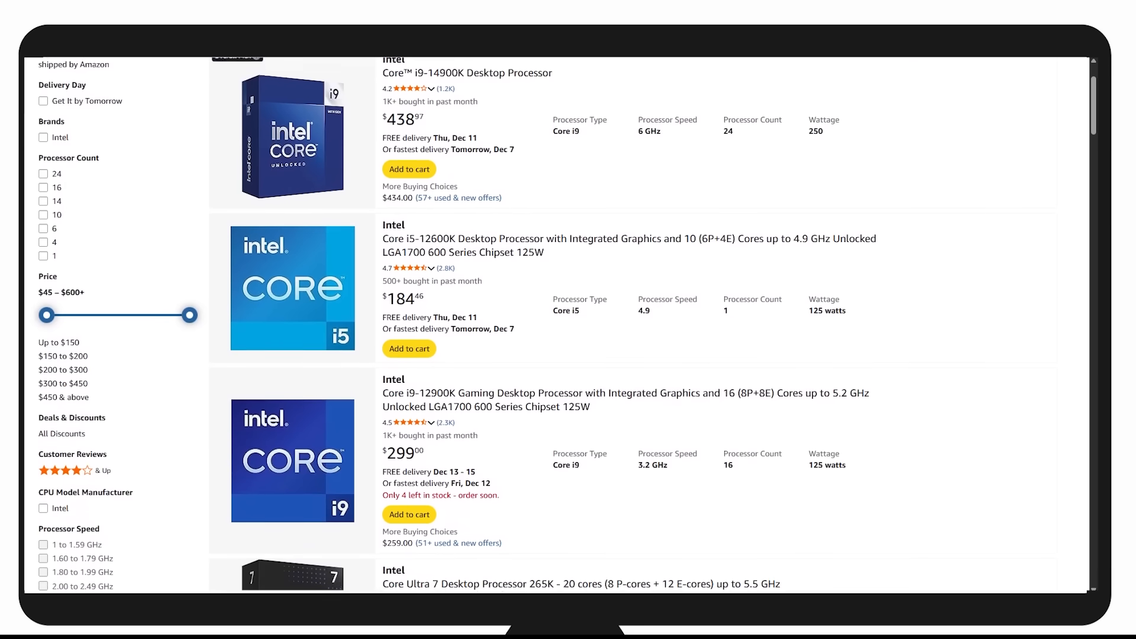
{"action": "scroll", "scroll_direction": "down", "scroll_amount": 3}
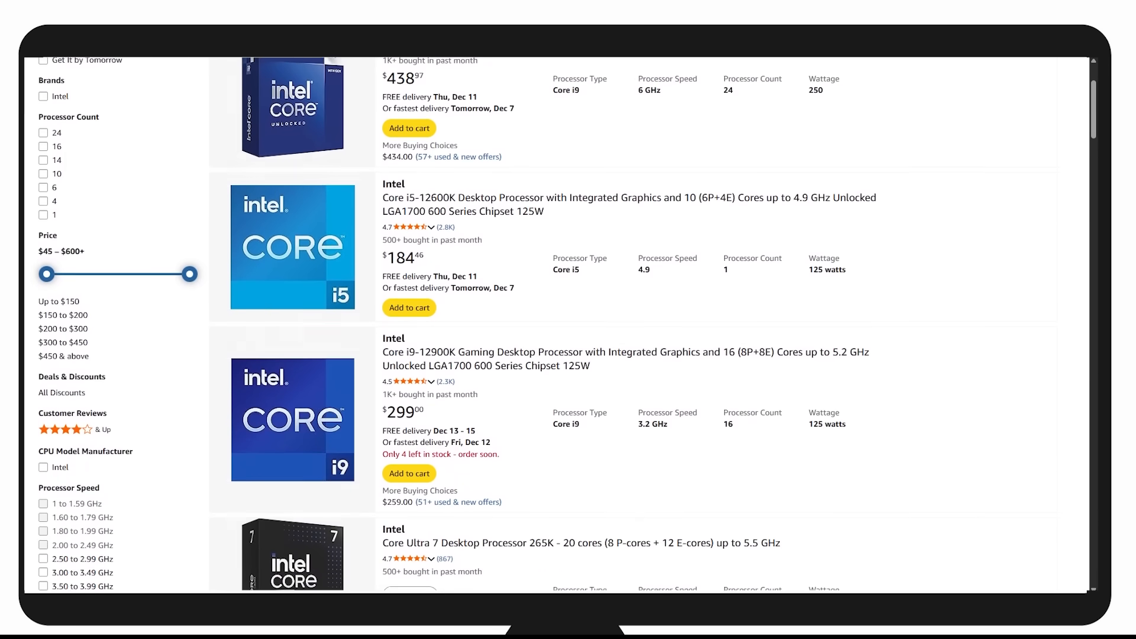